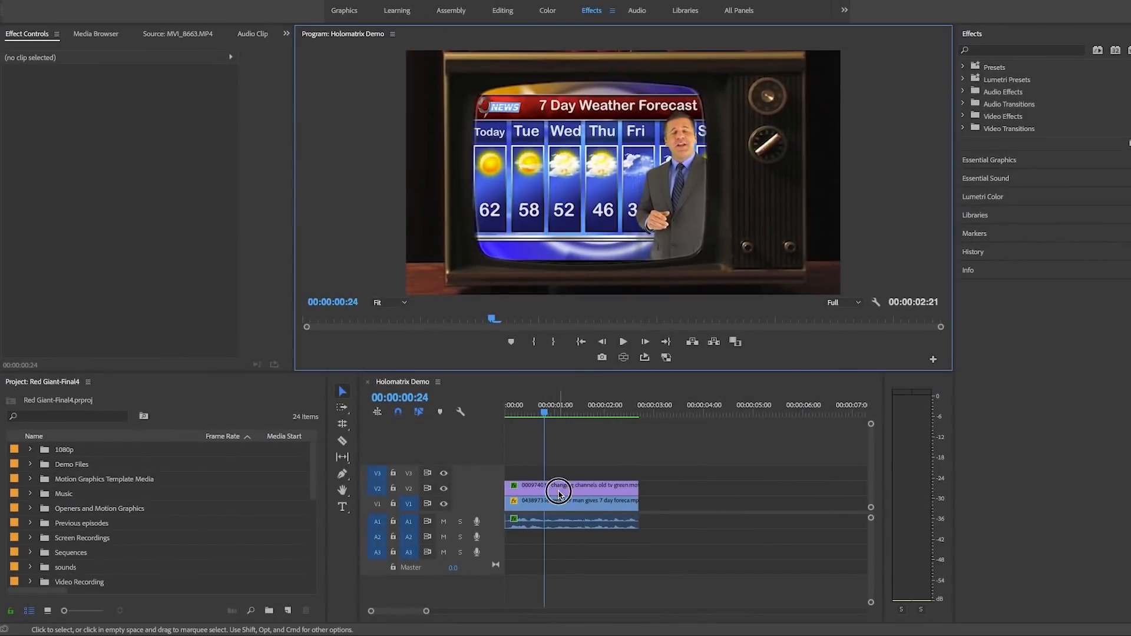
Inspect the old TV clip on V2 and bring the weatherman forecast clip into the Source Monitor
{"action": "left_click", "coordinate": [584, 484]}
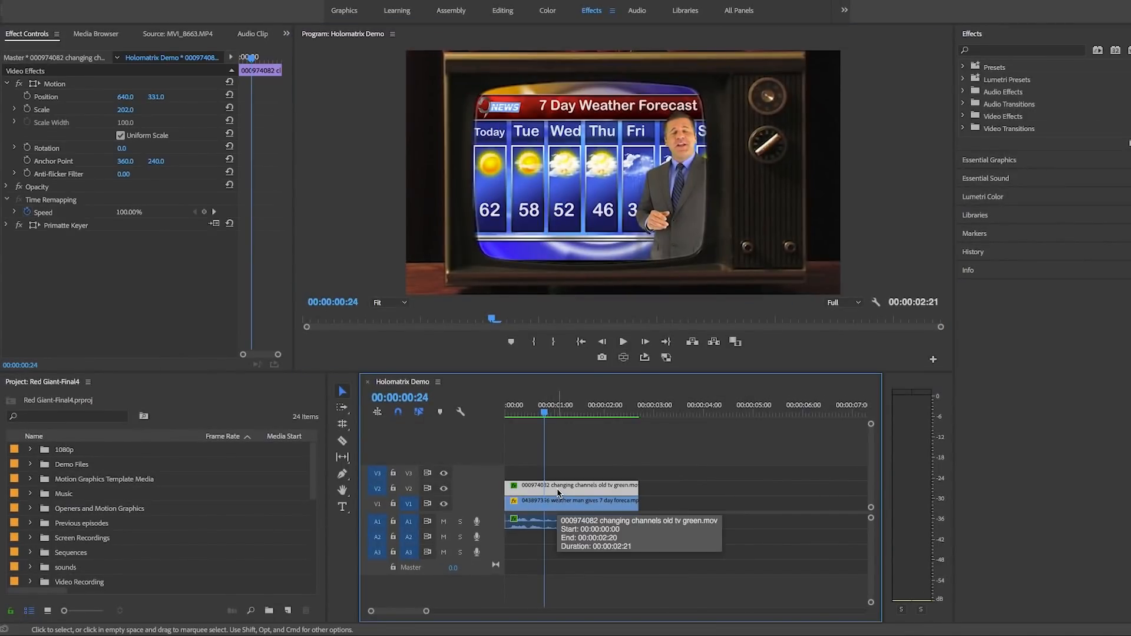
{"action": "double_click", "coordinate": [577, 484]}
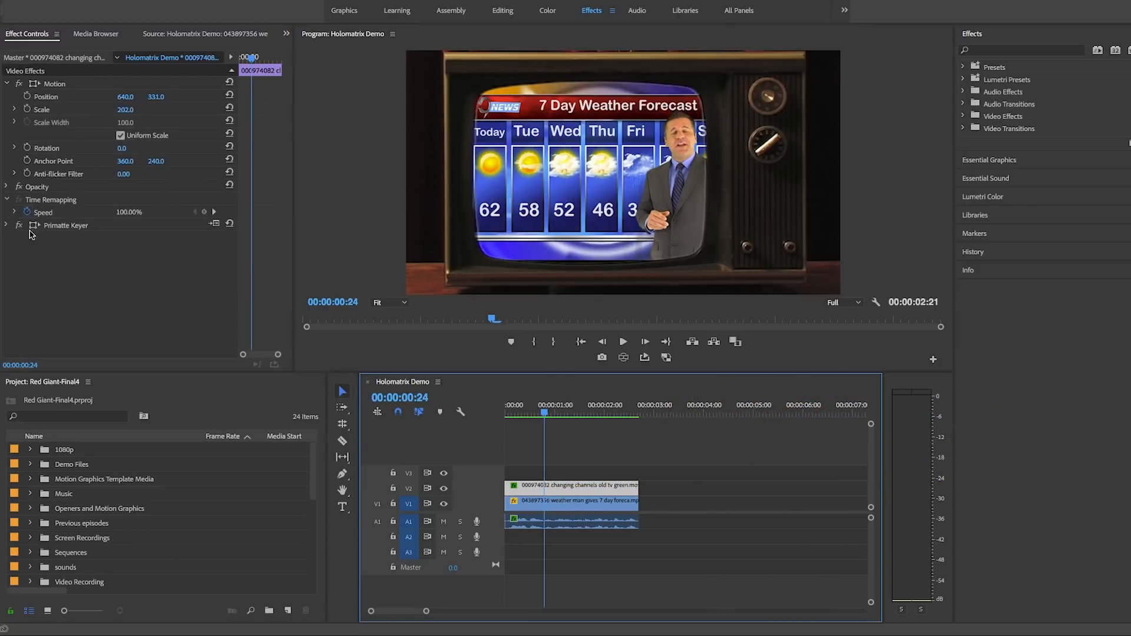
{"action": "left_click", "coordinate": [9, 225]}
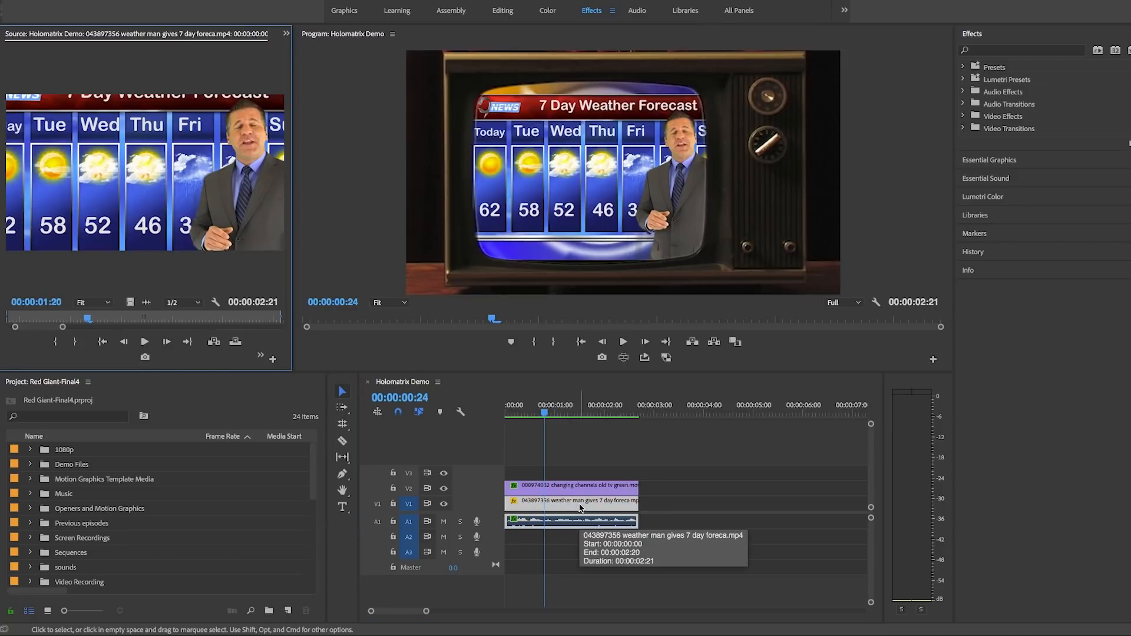
{"action": "left_click_drag", "start_coordinate": [86, 319], "coordinate": [146, 323]}
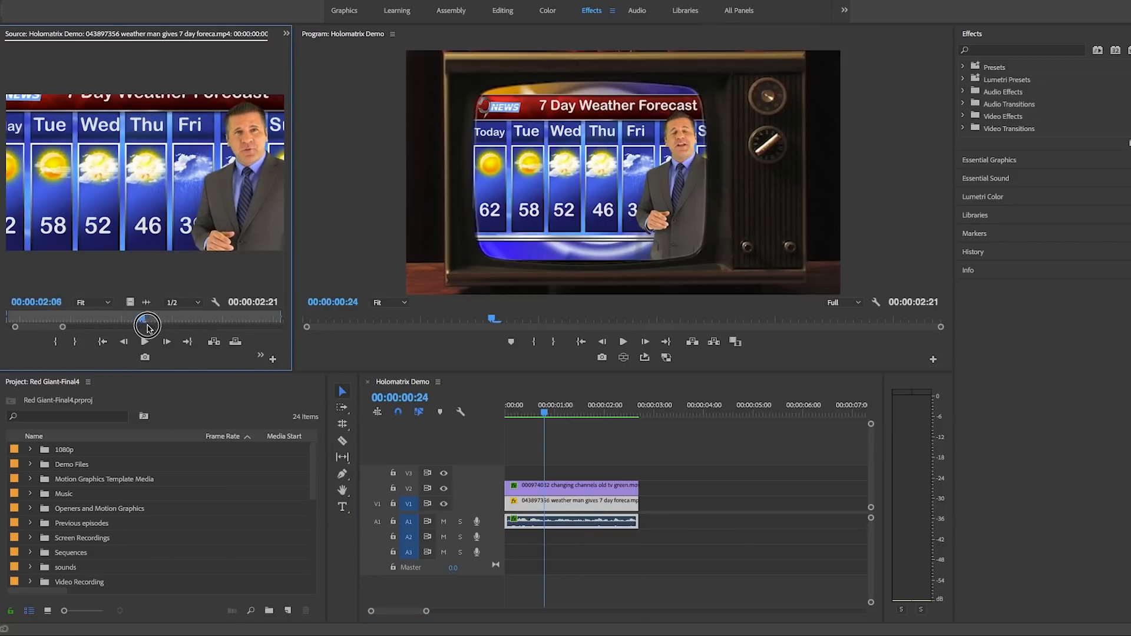
{"action": "left_click", "coordinate": [493, 412]}
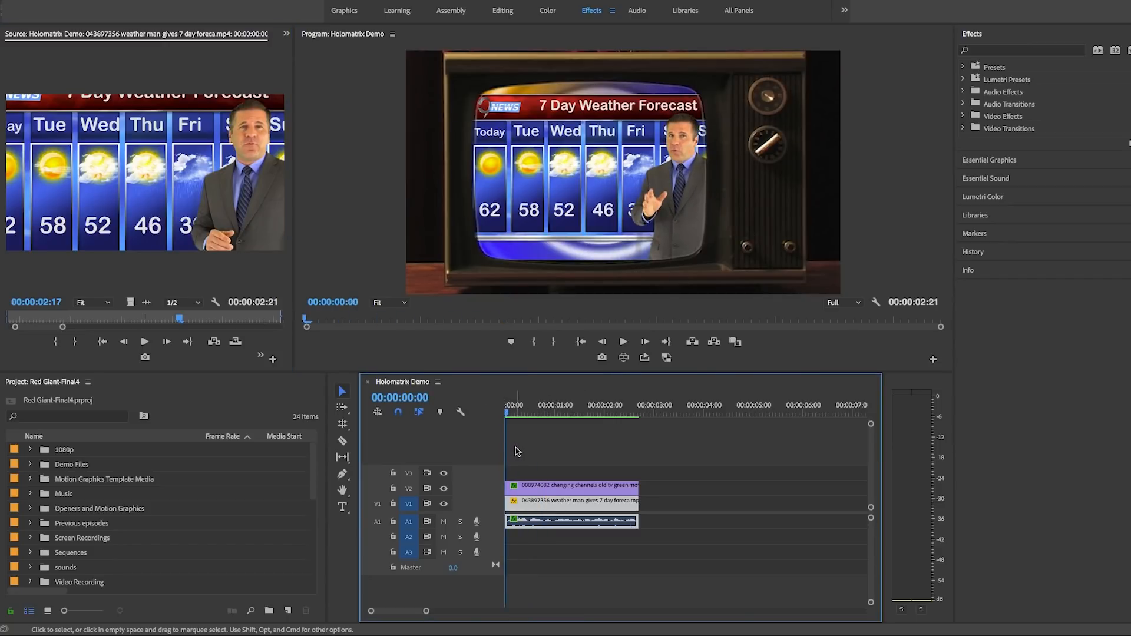
{"action": "left_click", "coordinate": [622, 342]}
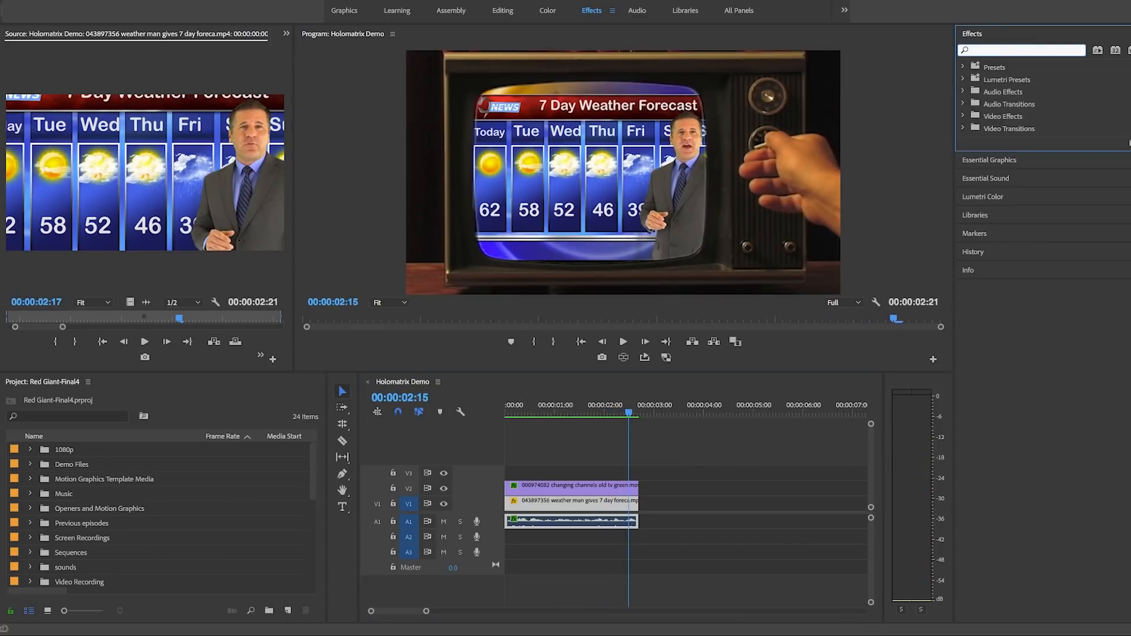
Find uni.Holomatrix II via 'rg universe' search and apply it to the weatherman clip
{"action": "type", "text": "rg universe stylize"}
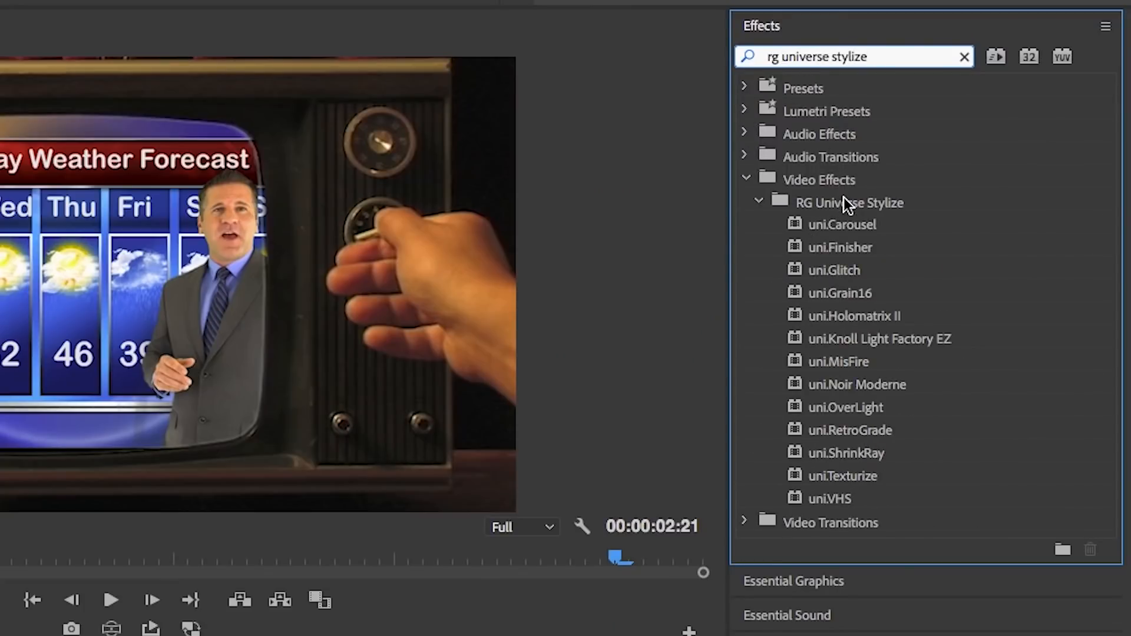
{"action": "left_click", "coordinate": [849, 201]}
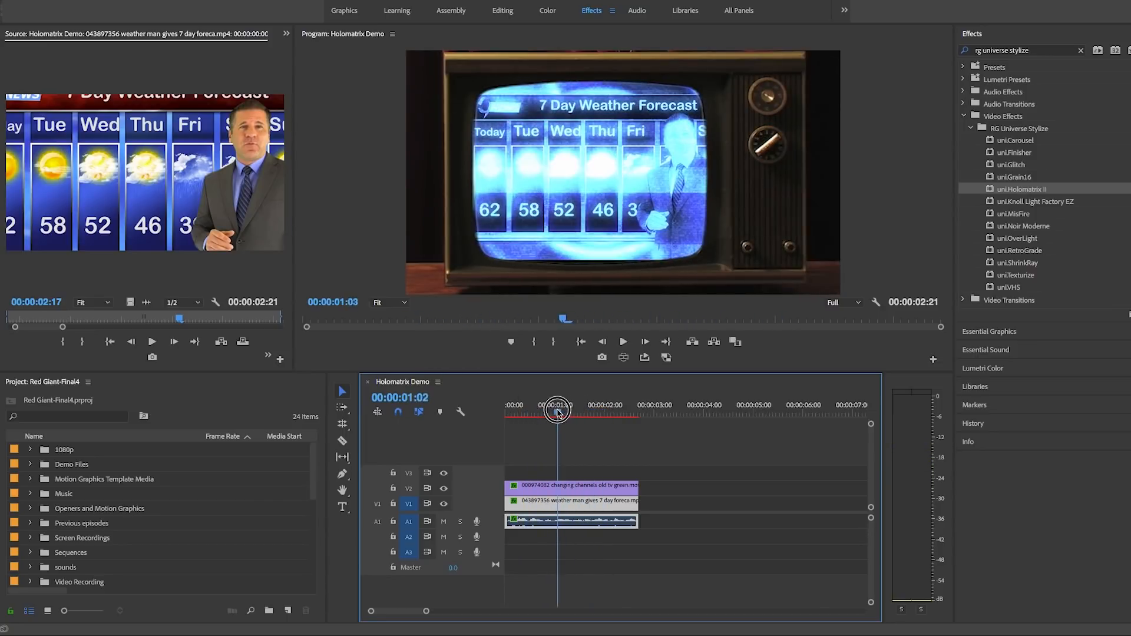
{"action": "left_click", "coordinate": [288, 36]}
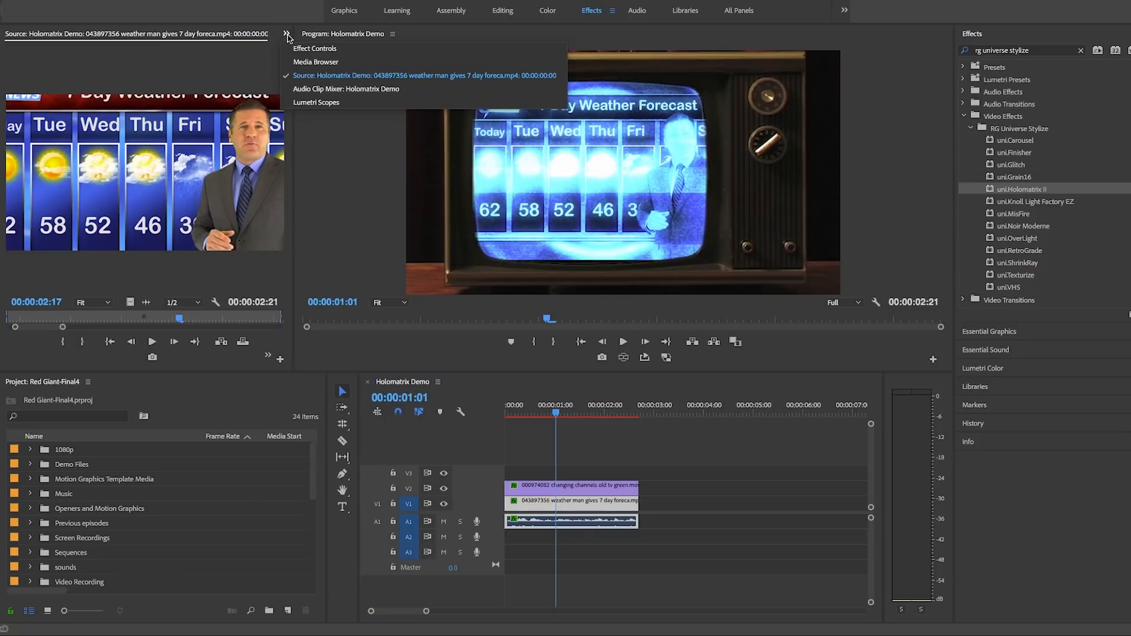
Apply the Old TV preset to uni.Holomatrix II in Effect Controls and preview the vintage look
{"action": "left_click", "coordinate": [315, 47]}
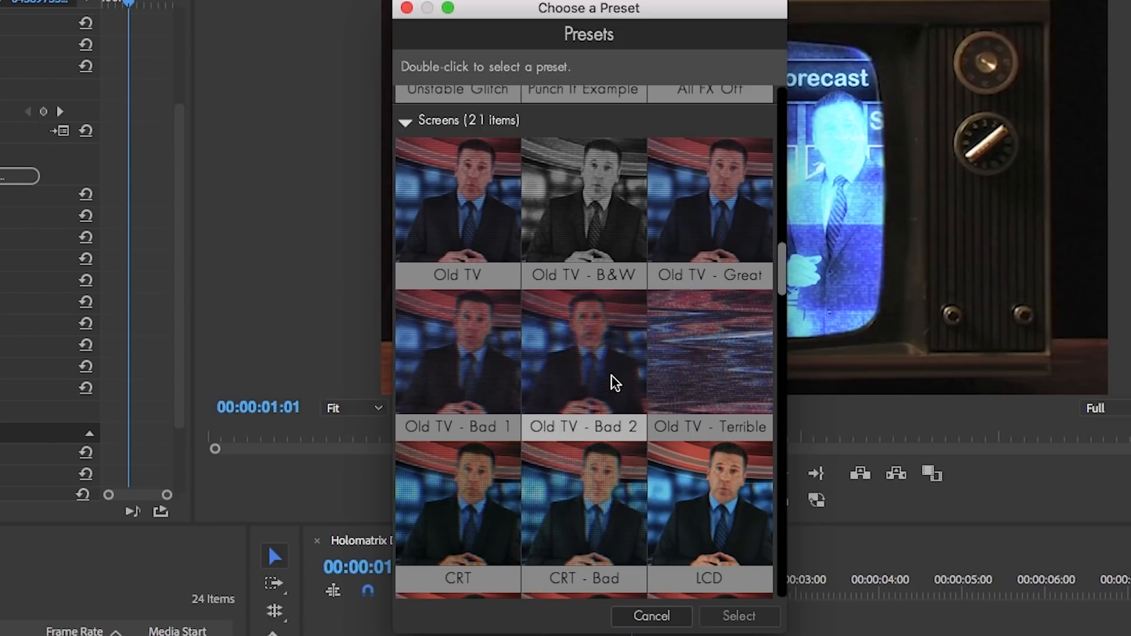
{"action": "left_click", "coordinate": [457, 210]}
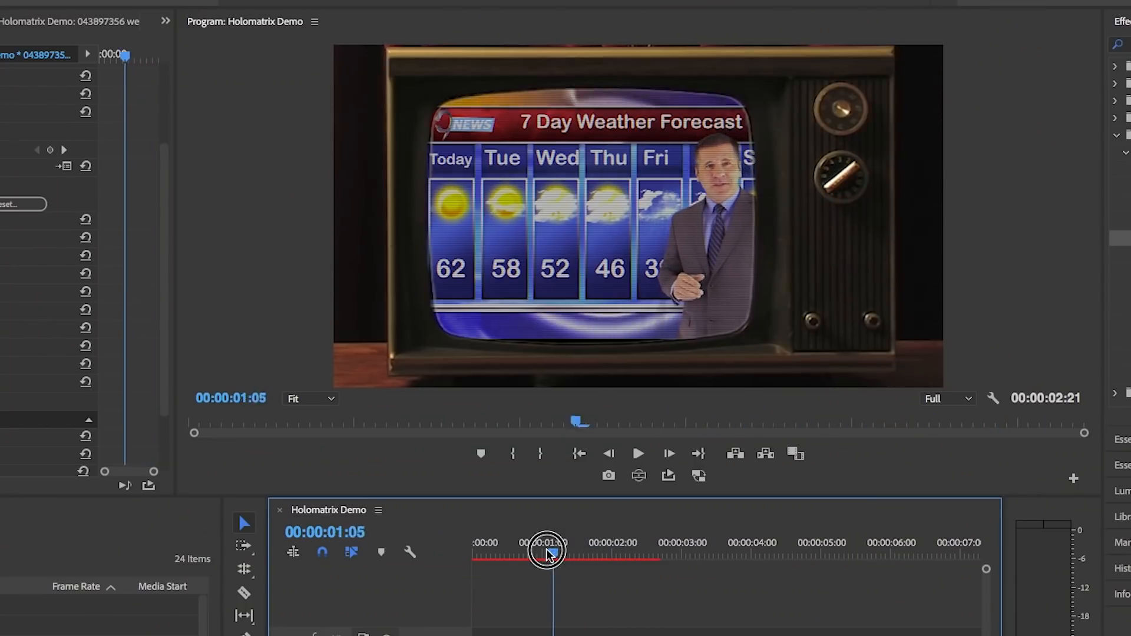
{"action": "left_click_drag", "start_coordinate": [551, 551], "coordinate": [534, 551]}
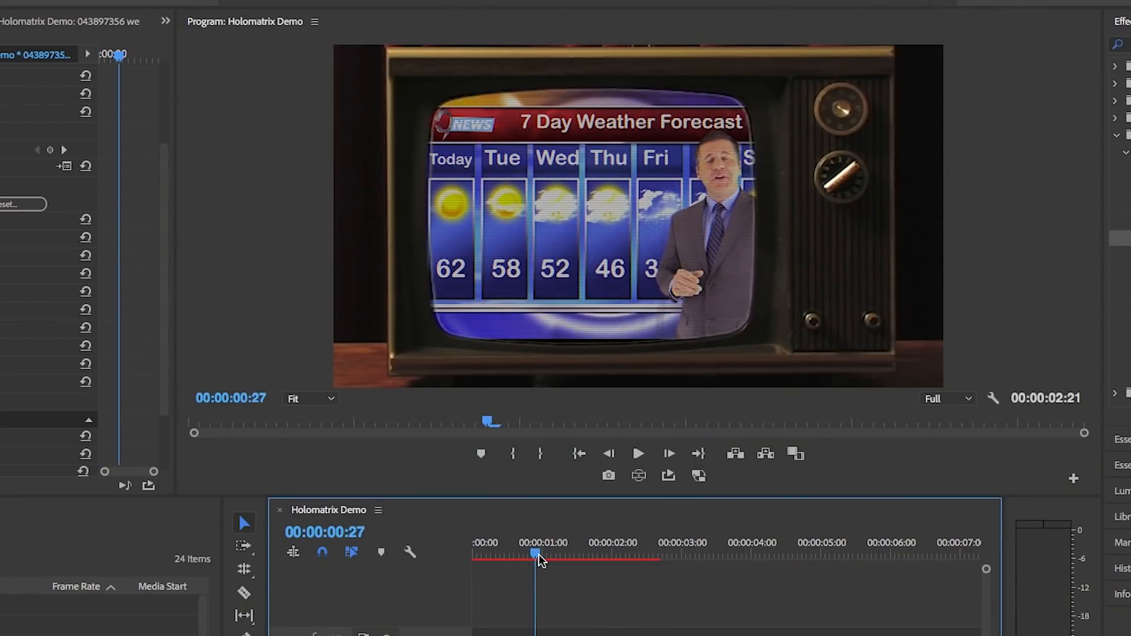